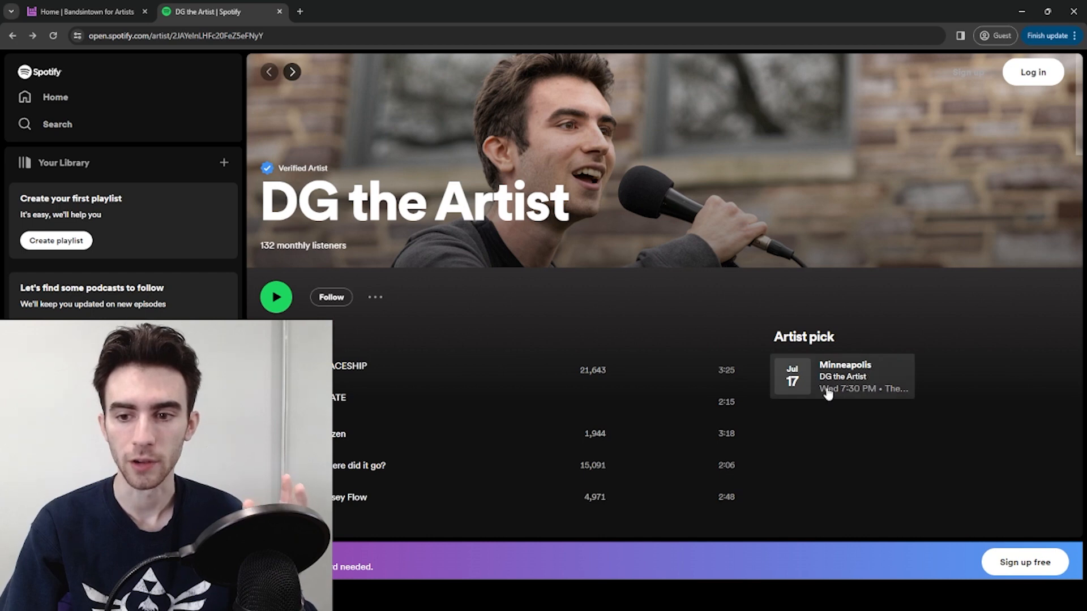
{"action": "mouse_move", "coordinate": [863, 383]}
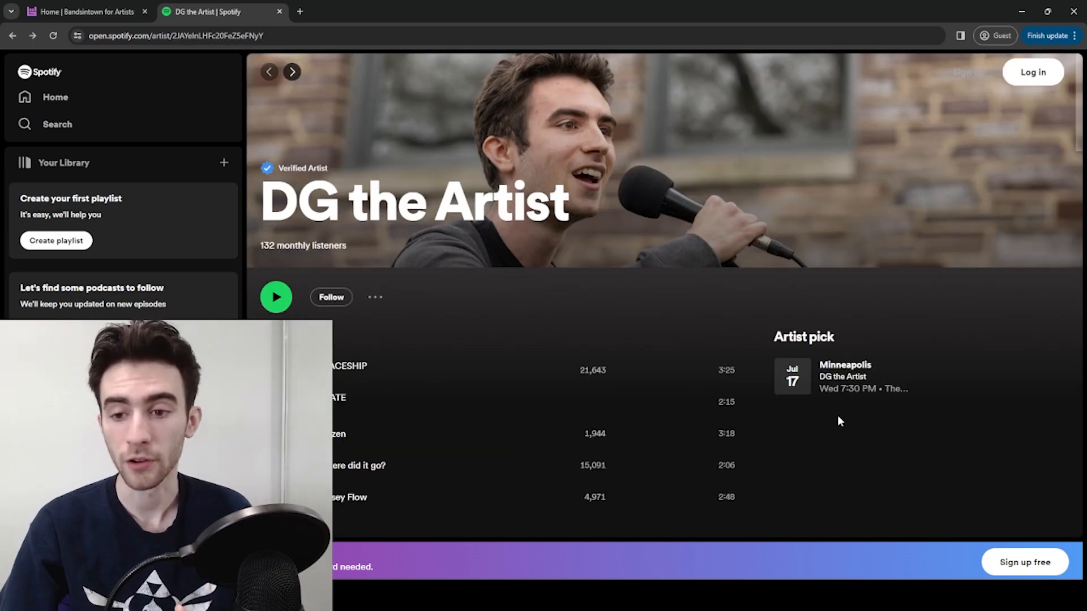
{"action": "mouse_move", "coordinate": [687, 330]}
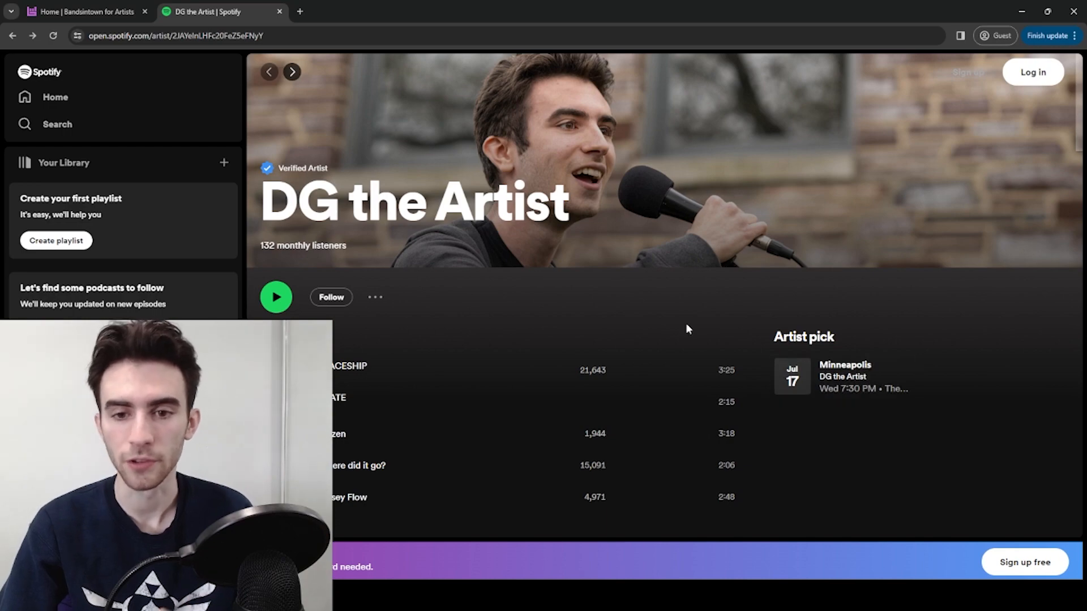
Step: From the On Tour section, open the July 17 Minneapolis concert and follow Find tickets to The Cedar's event page
{"action": "scroll", "scroll_direction": "down", "scroll_amount": 3}
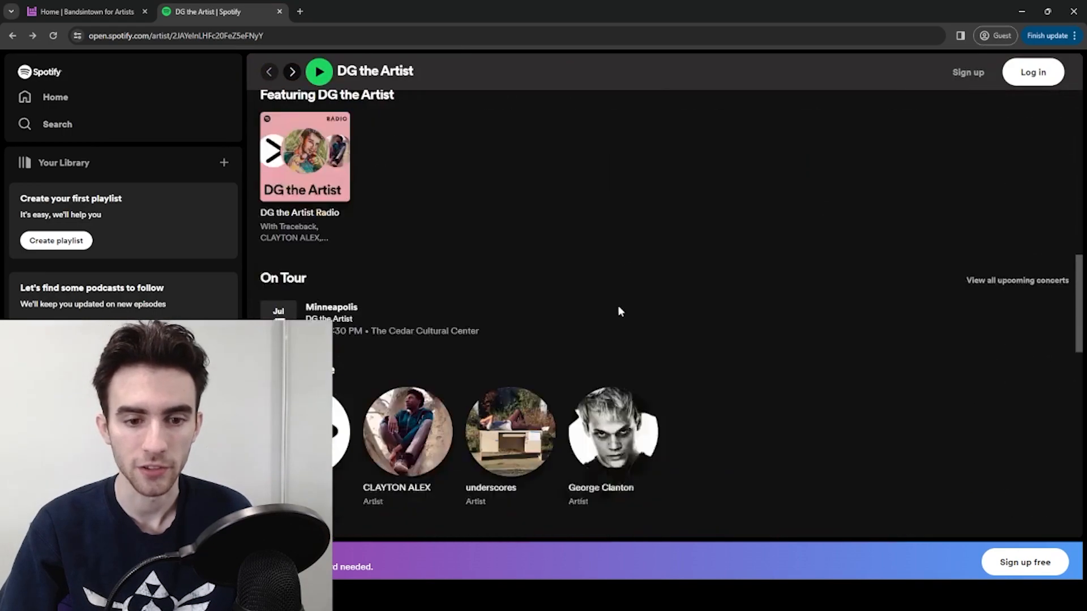
{"action": "left_click", "coordinate": [328, 308]}
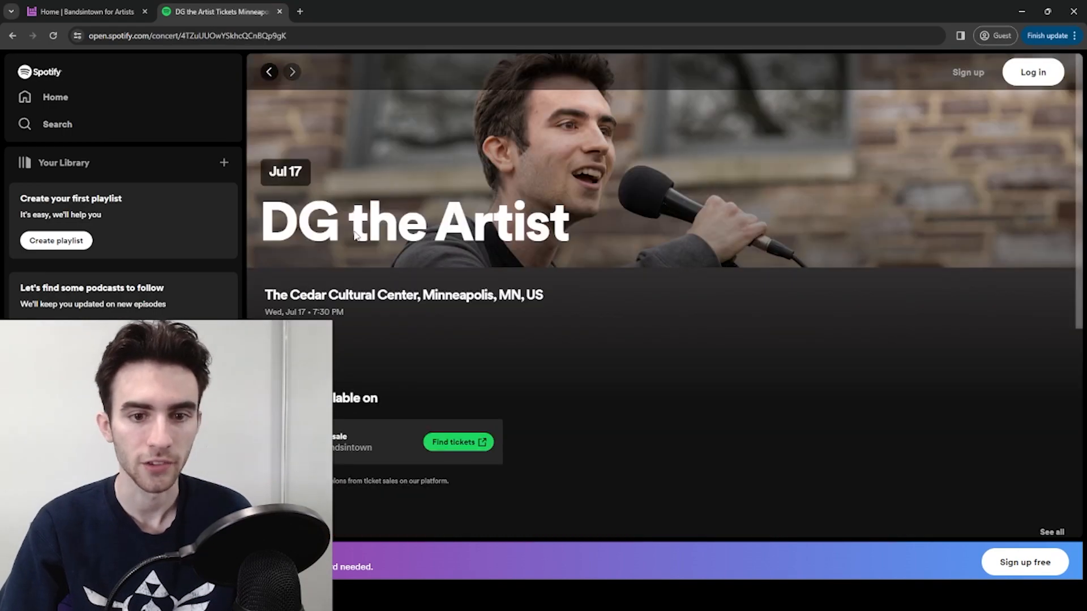
{"action": "scroll", "scroll_direction": "down", "scroll_amount": 3}
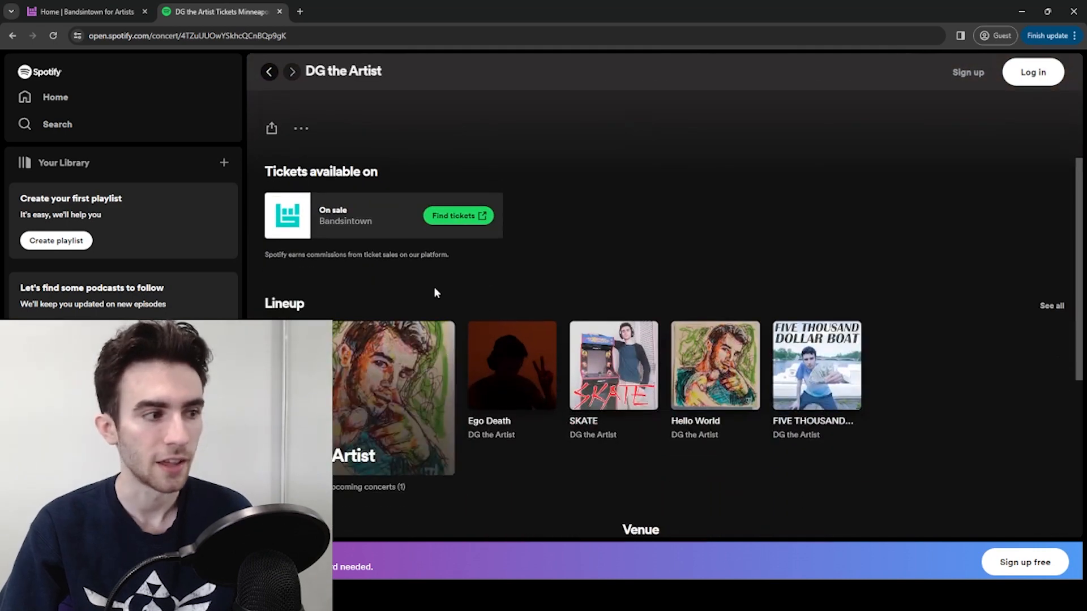
{"action": "left_click", "coordinate": [457, 215]}
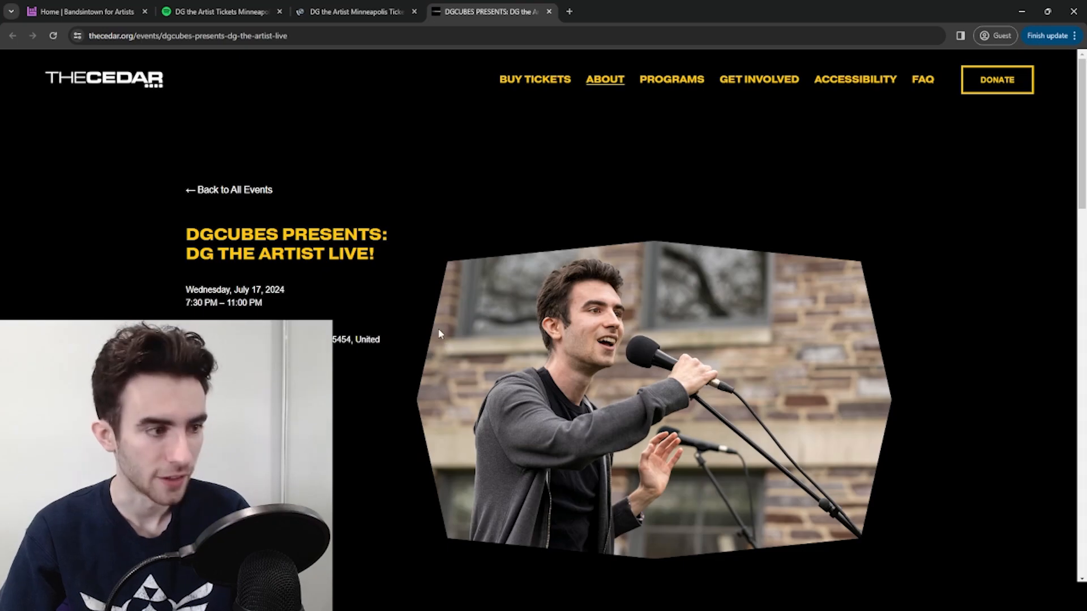
{"action": "left_click", "coordinate": [85, 11]}
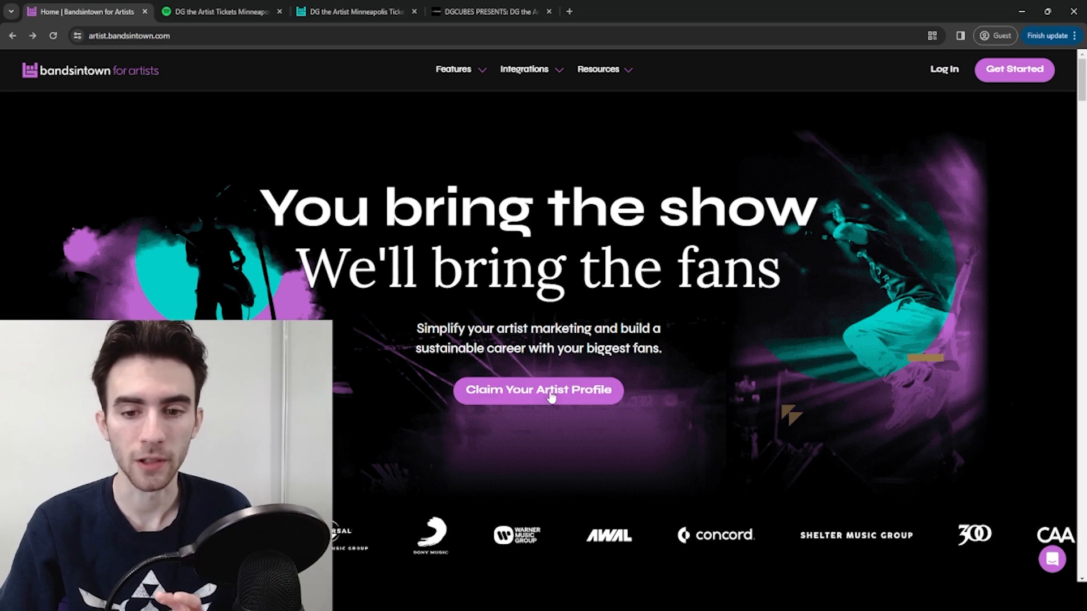
Step: Start Claim Your Artist Profile and fill in the sign-up details to register the account
{"action": "left_click", "coordinate": [538, 391]}
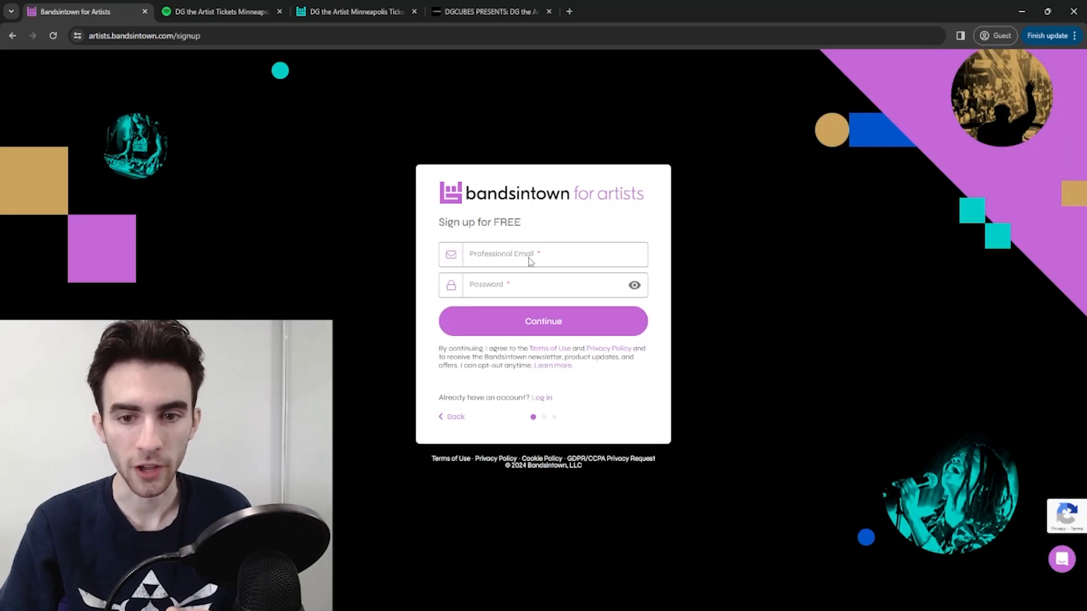
{"action": "left_click", "coordinate": [526, 285]}
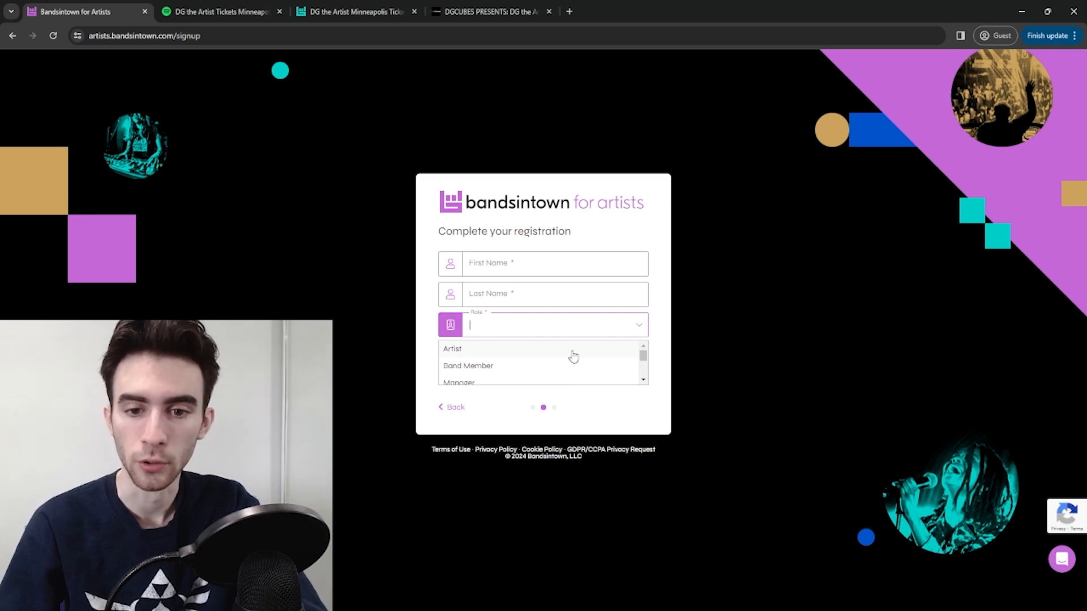
{"action": "scroll", "scroll_direction": "down", "scroll_amount": 3}
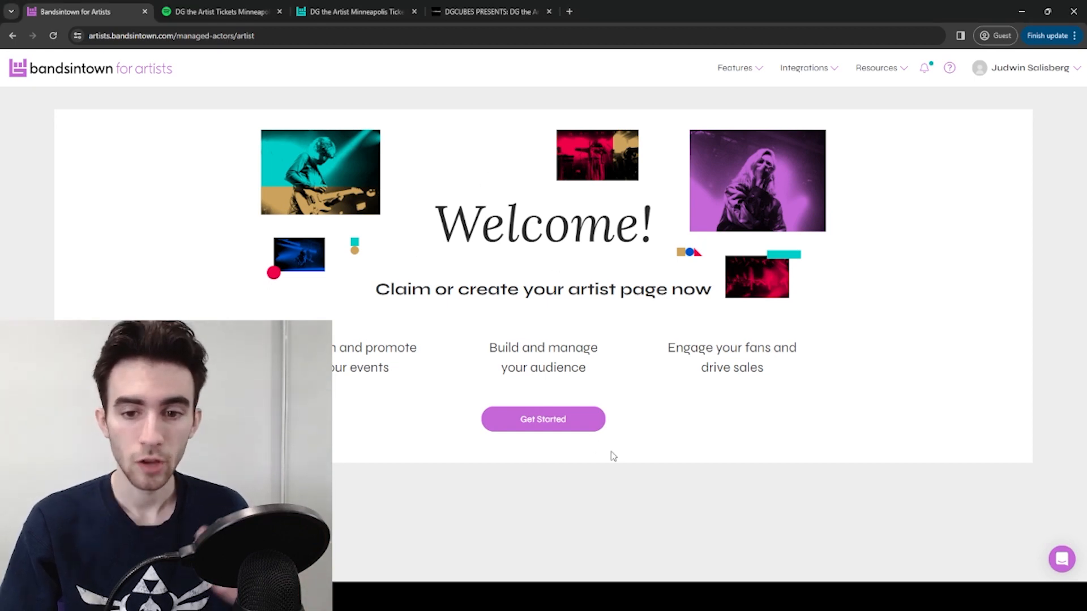
Step: Add a brand-new artist named TestArtist123456 since none was found, and submit it
{"action": "left_click", "coordinate": [543, 419]}
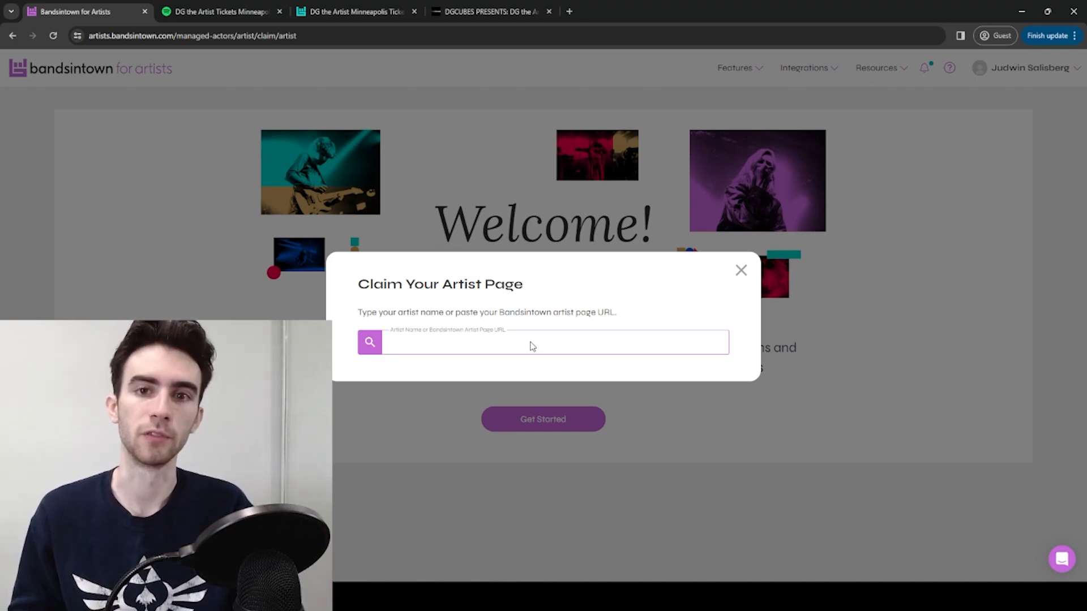
{"action": "type", "text": "TestArtist123456"}
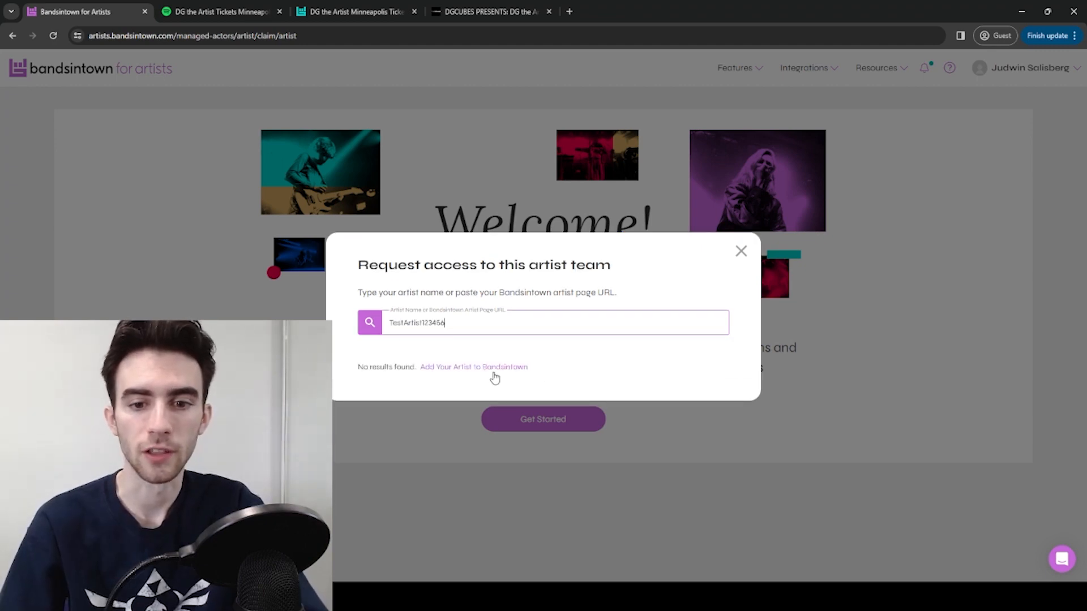
{"action": "left_click", "coordinate": [473, 366]}
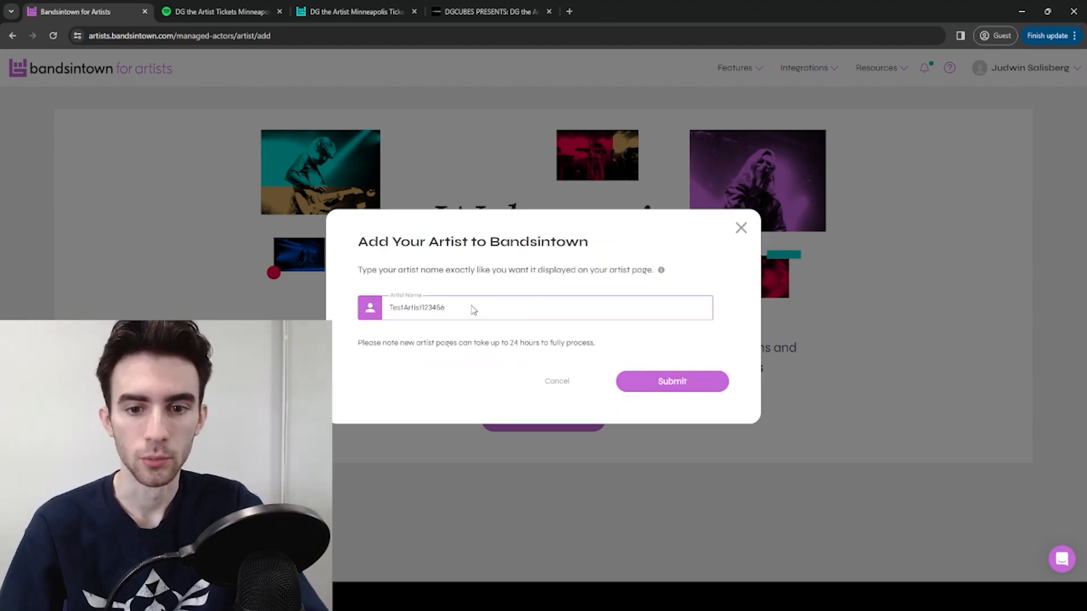
{"action": "left_click", "coordinate": [672, 380]}
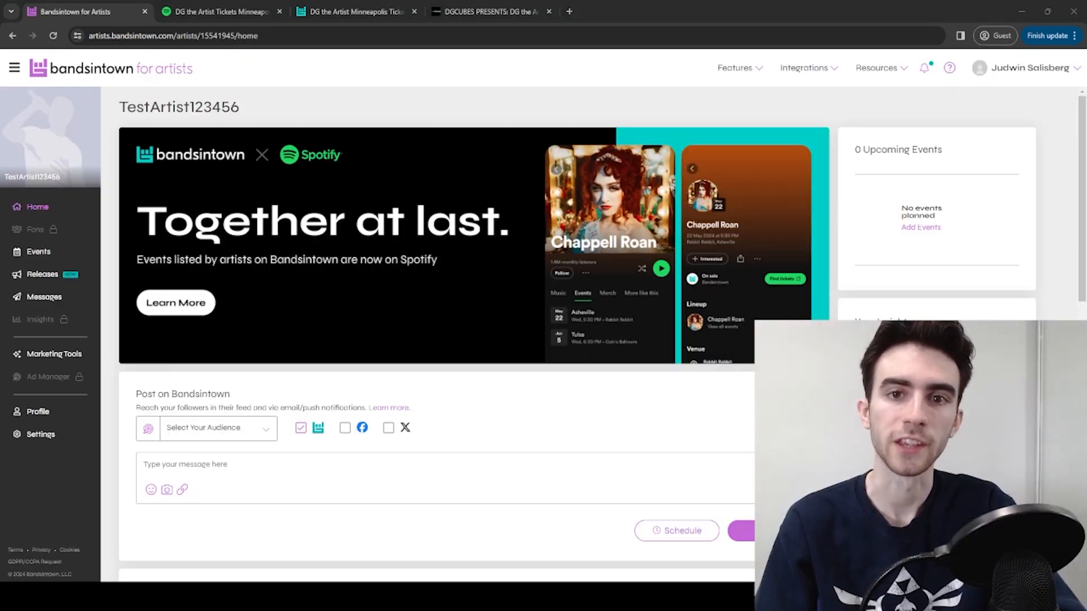
Step: View TestArtist123456's profile settings, then bring up DG the Artist's Spotify page
{"action": "left_click", "coordinate": [38, 412]}
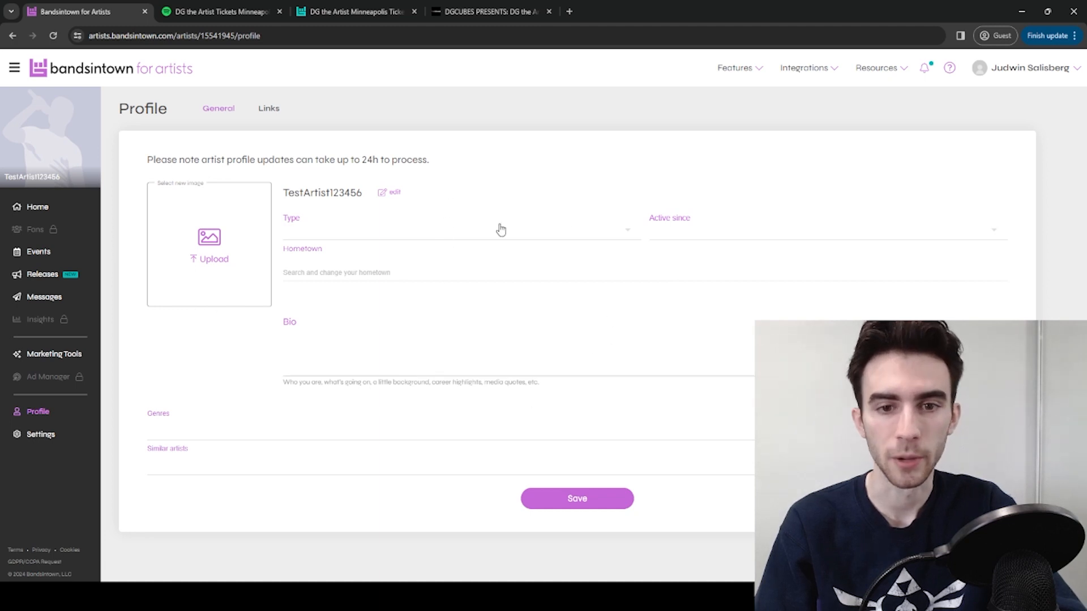
{"action": "left_click", "coordinate": [269, 108]}
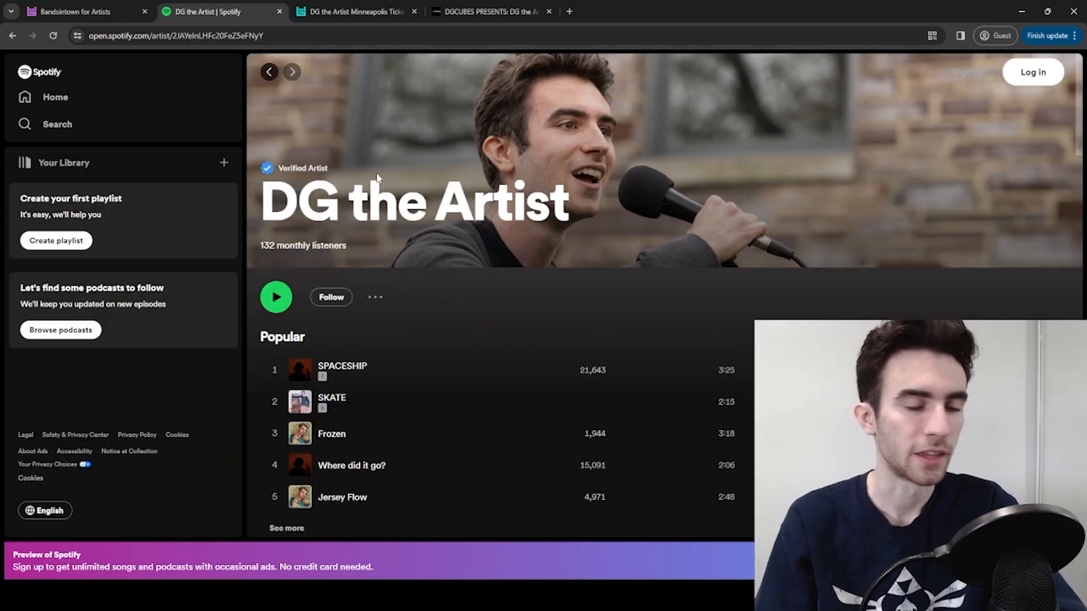
Step: Copy the Spotify artist page URL and return to the Bandsintown Profile > Links page
{"action": "left_click", "coordinate": [169, 35]}
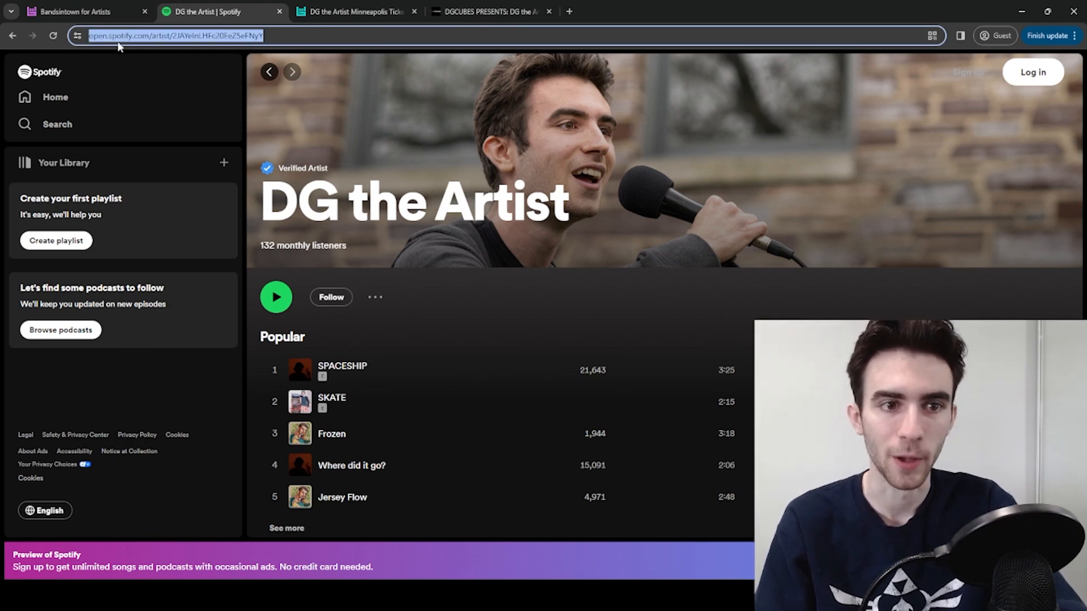
{"action": "mouse_move", "coordinate": [164, 48]}
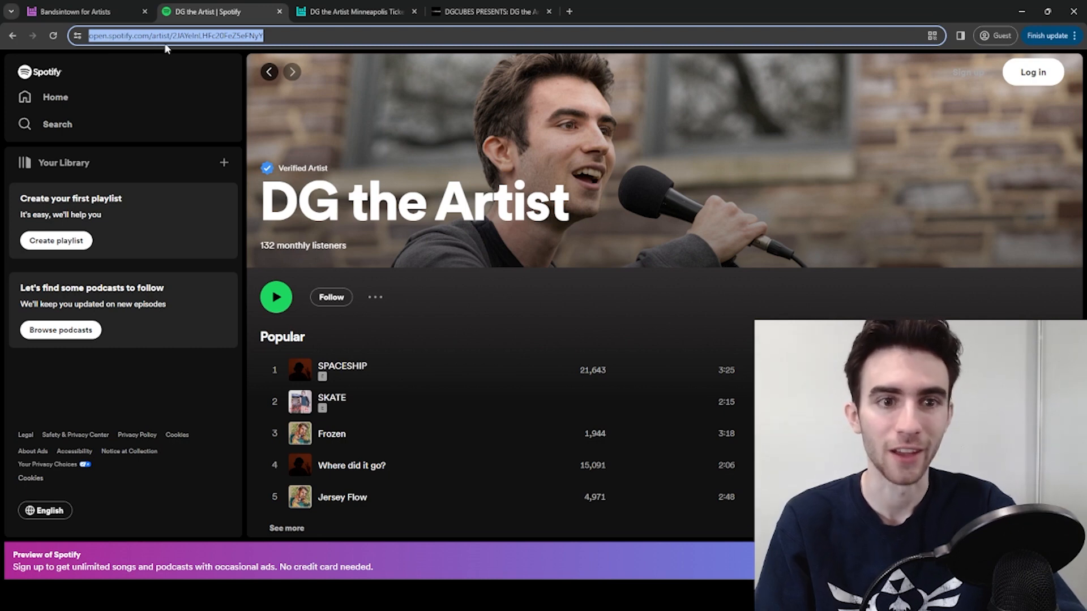
{"action": "left_click", "coordinate": [79, 11]}
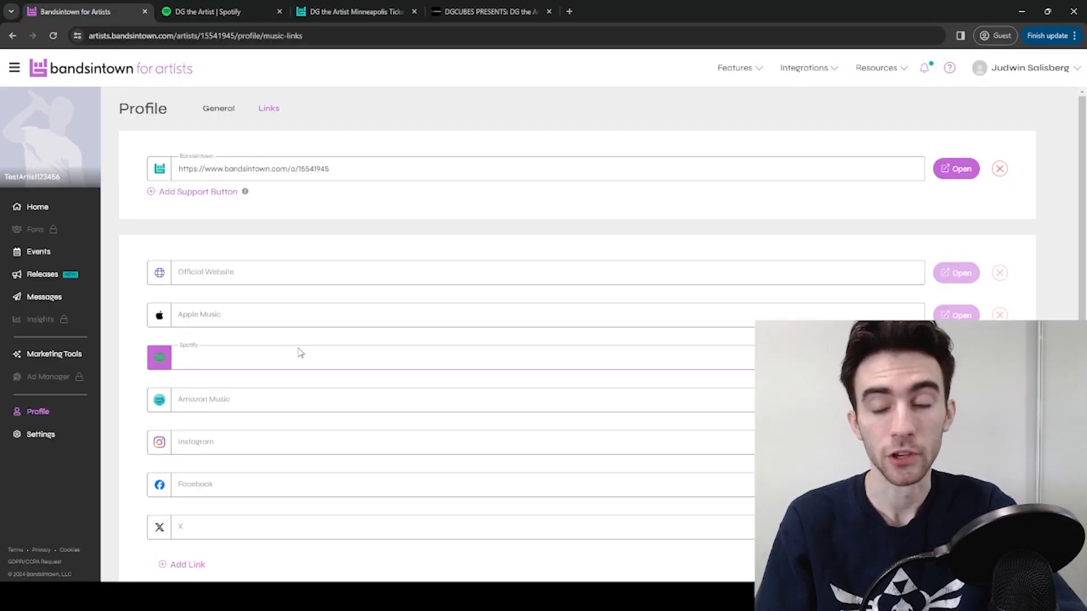
{"action": "mouse_move", "coordinate": [343, 261]}
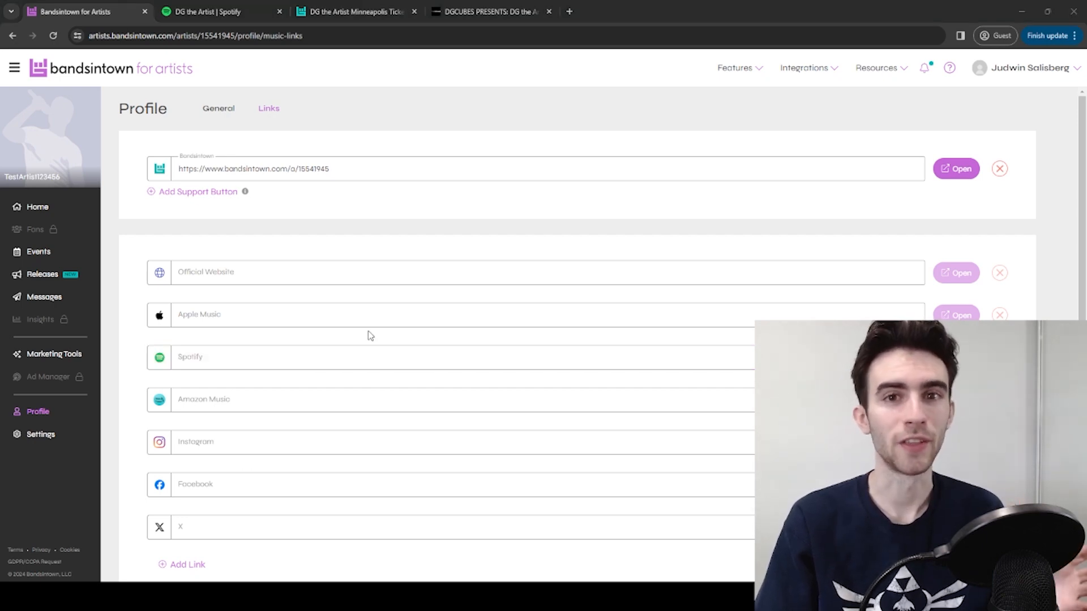
Step: Go to the Events section showing no upcoming events
{"action": "left_click", "coordinate": [37, 251]}
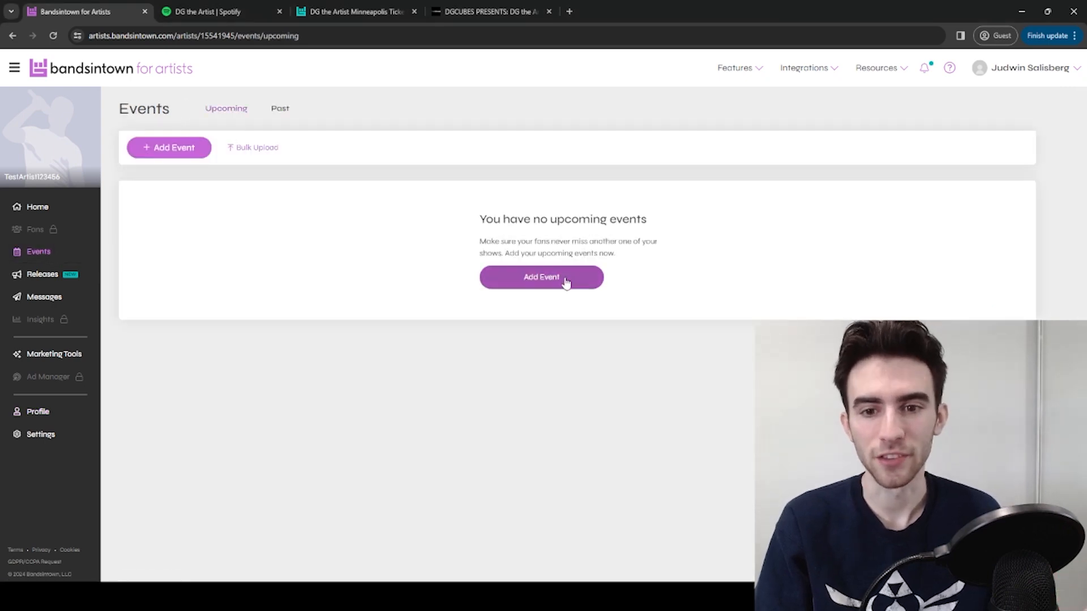
Step: Add a new concert event, keeping the concert type and advancing through location and date
{"action": "left_click", "coordinate": [541, 277]}
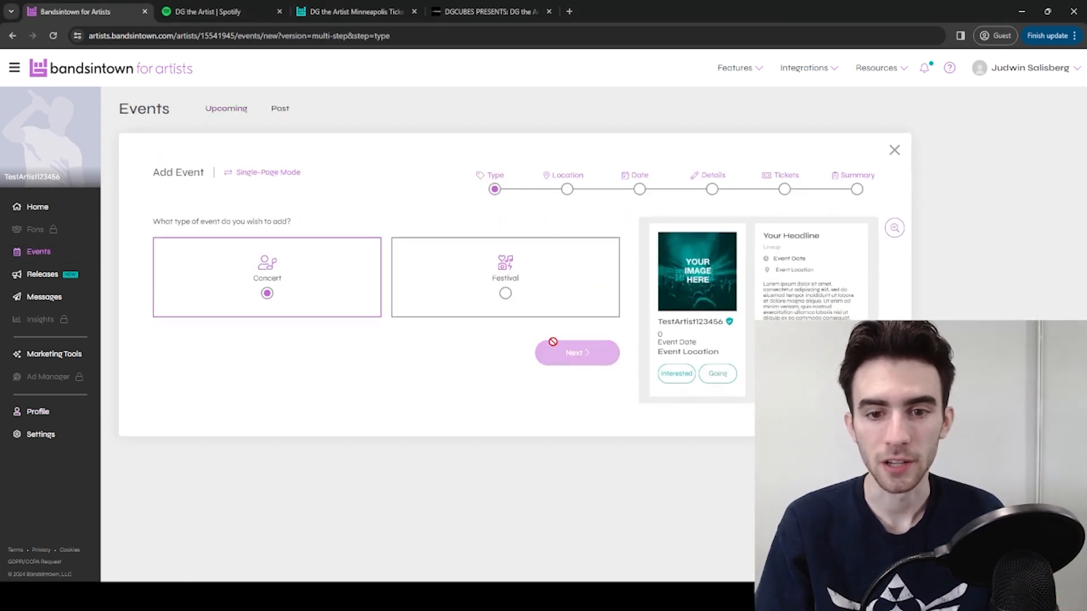
{"action": "left_click", "coordinate": [576, 353]}
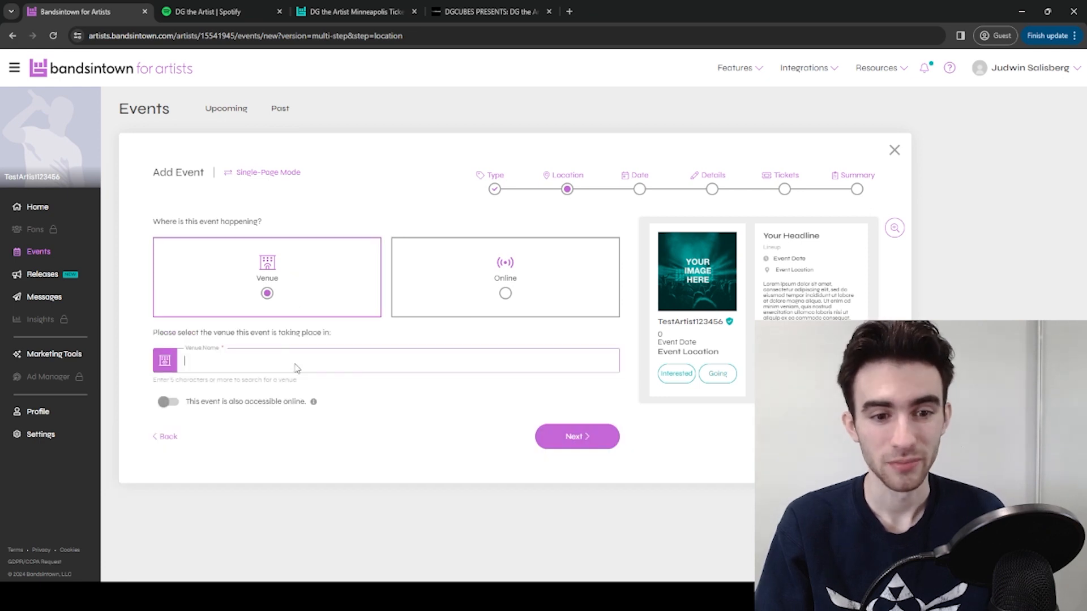
{"action": "left_click", "coordinate": [576, 437]}
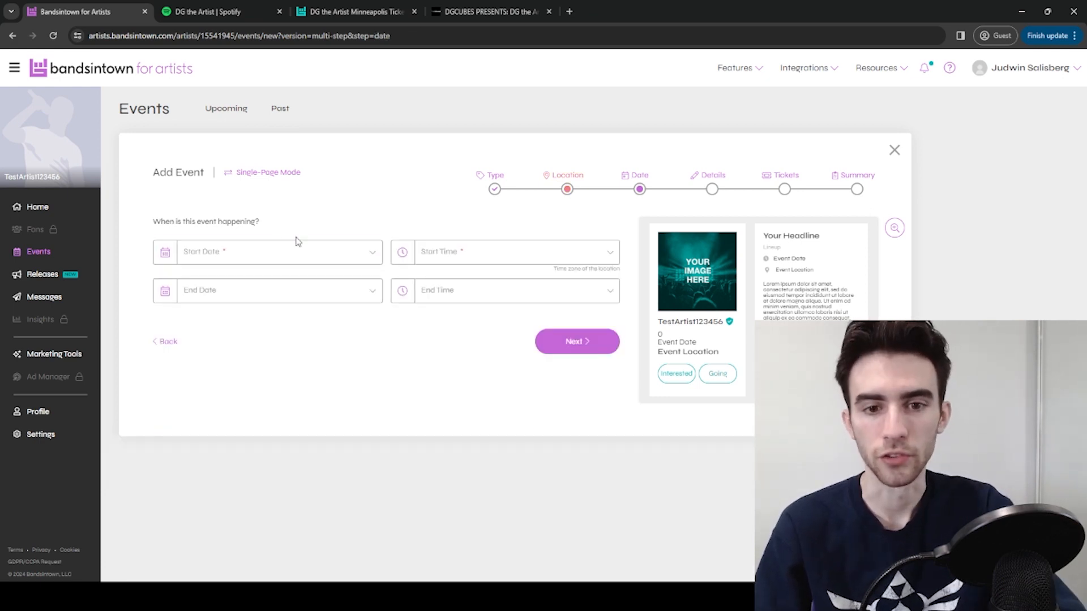
{"action": "mouse_move", "coordinate": [578, 345]}
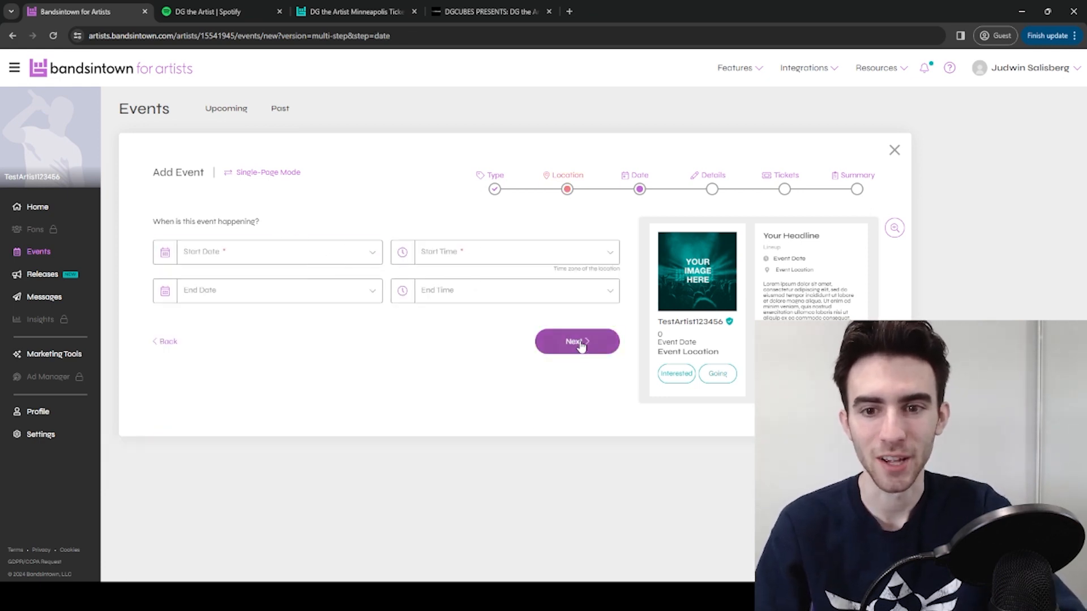
{"action": "left_click", "coordinate": [576, 342]}
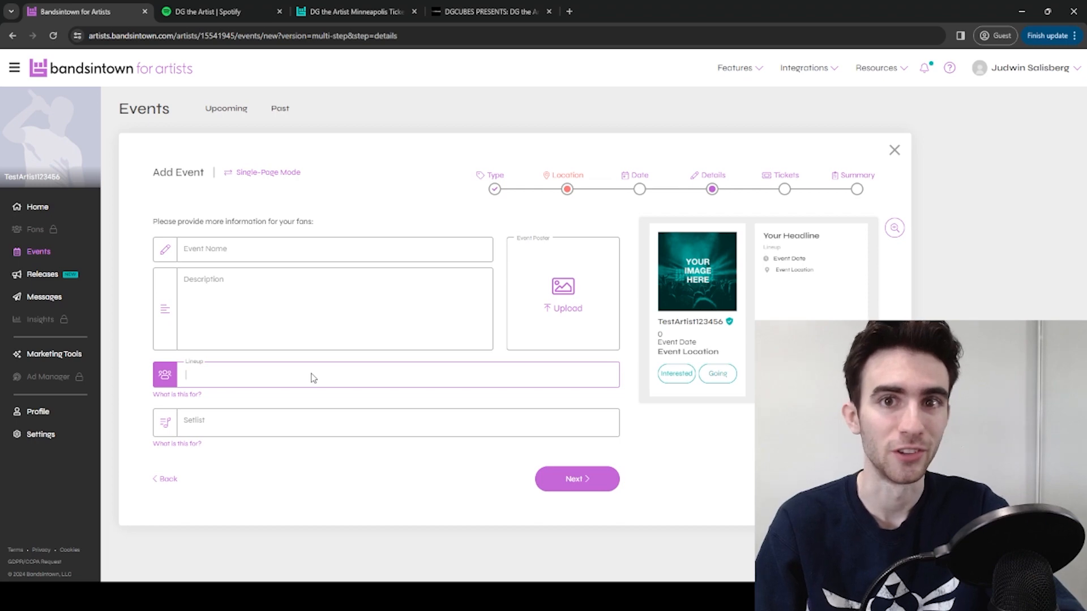
Step: Begin filling in the lineup and setlist fields on the Details step
{"action": "left_click", "coordinate": [288, 426]}
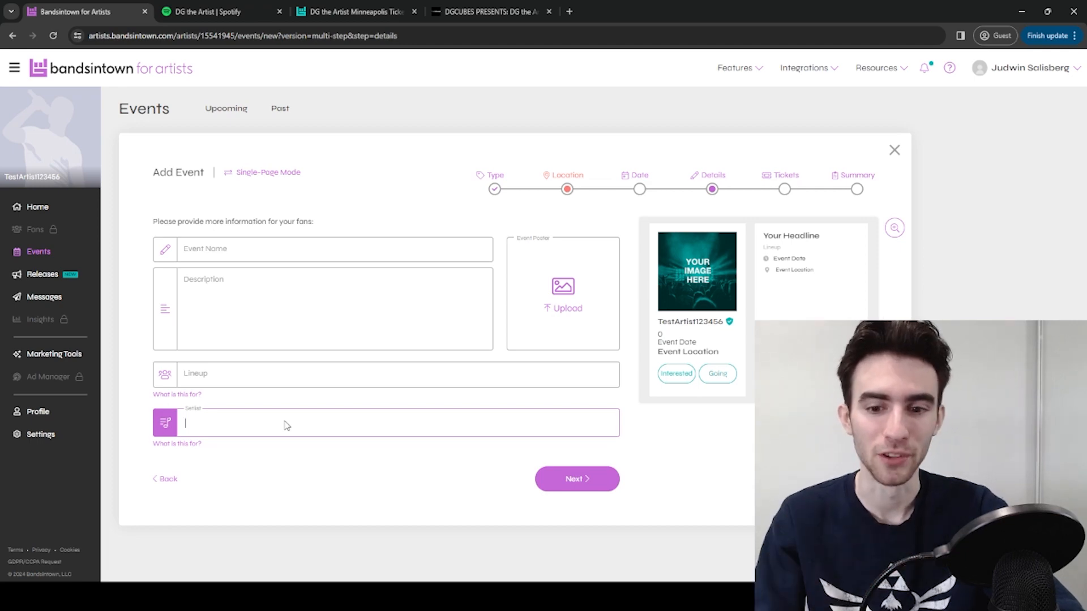
{"action": "left_click", "coordinate": [576, 479]}
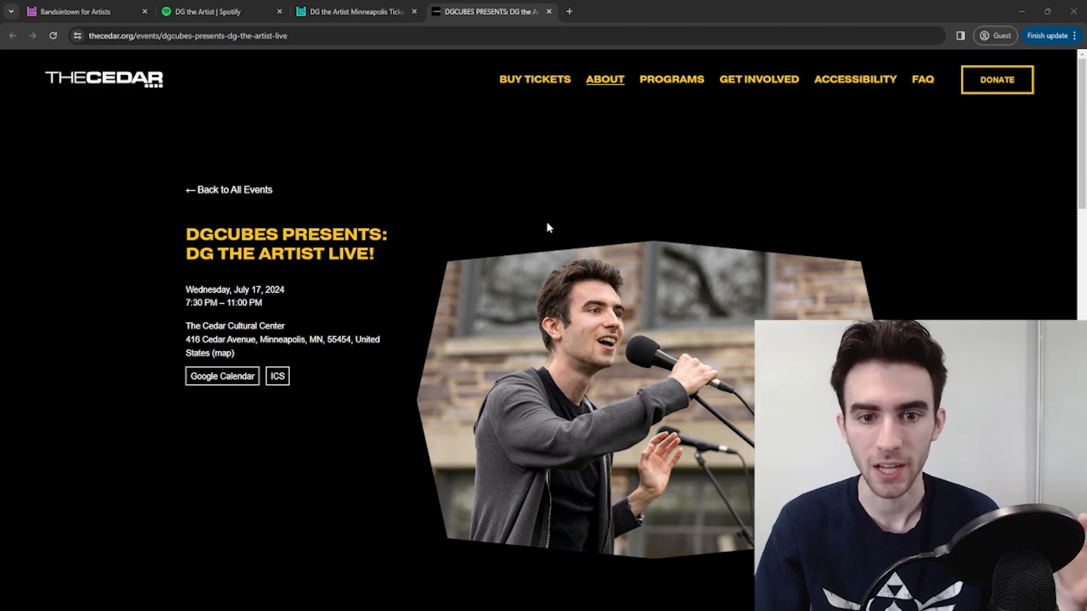
Step: Check the Eventbrite ticket options via Buy Tickets on The Cedar page, then return to the ticket-link step
{"action": "scroll", "scroll_direction": "down", "scroll_amount": 3}
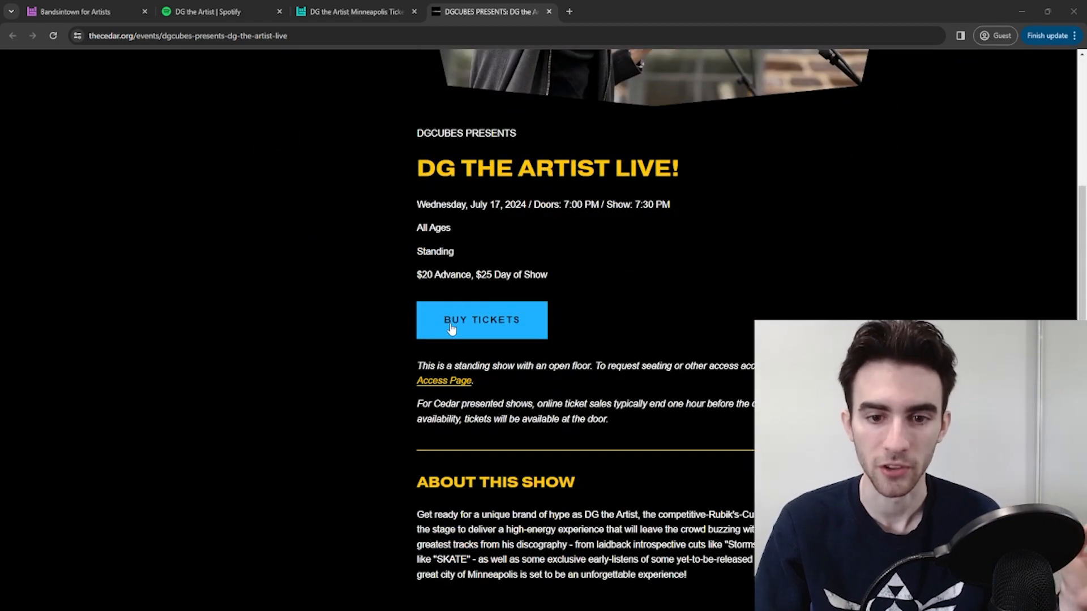
{"action": "left_click", "coordinate": [482, 319]}
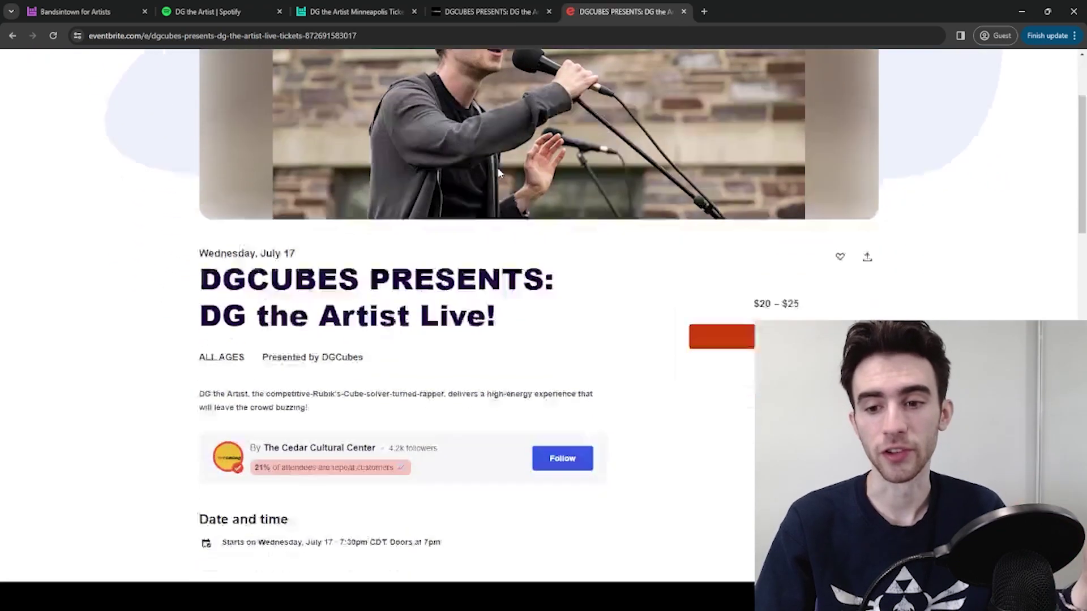
{"action": "scroll", "scroll_direction": "down", "scroll_amount": 3}
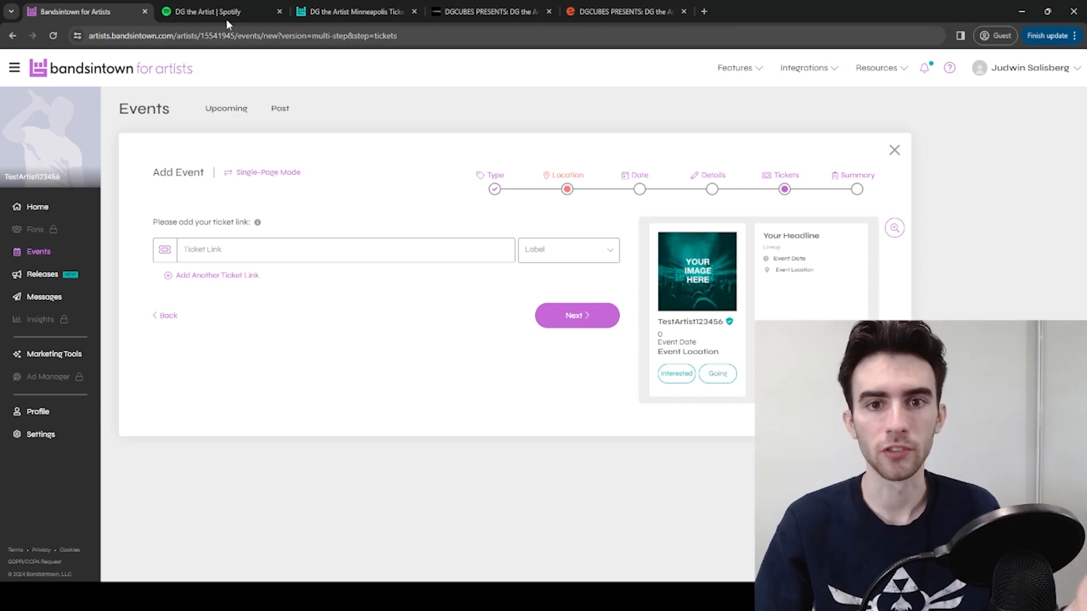
{"action": "left_click", "coordinate": [494, 11]}
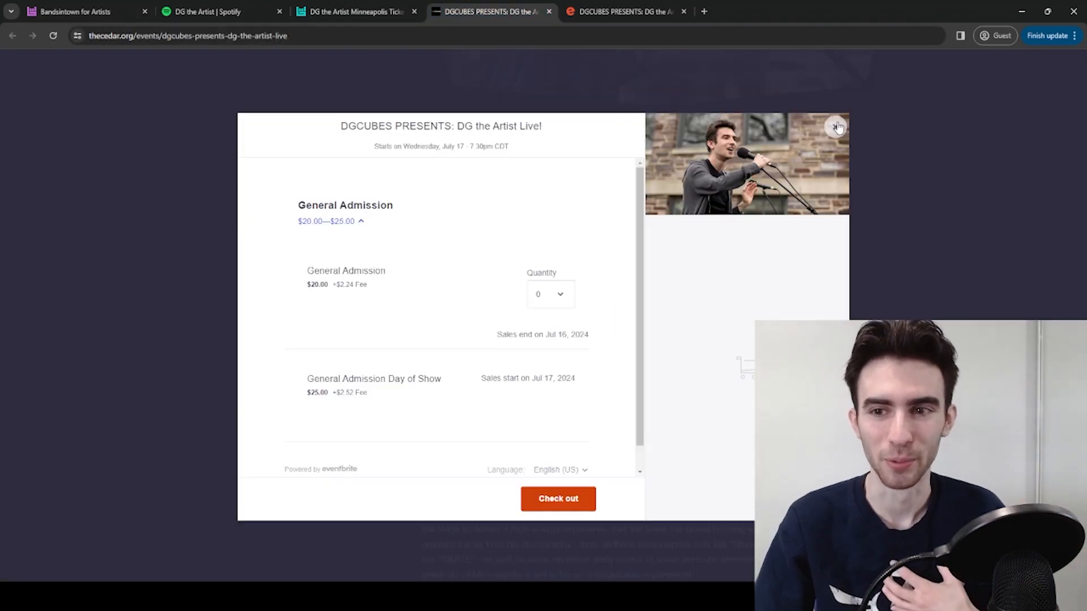
{"action": "left_click", "coordinate": [835, 125]}
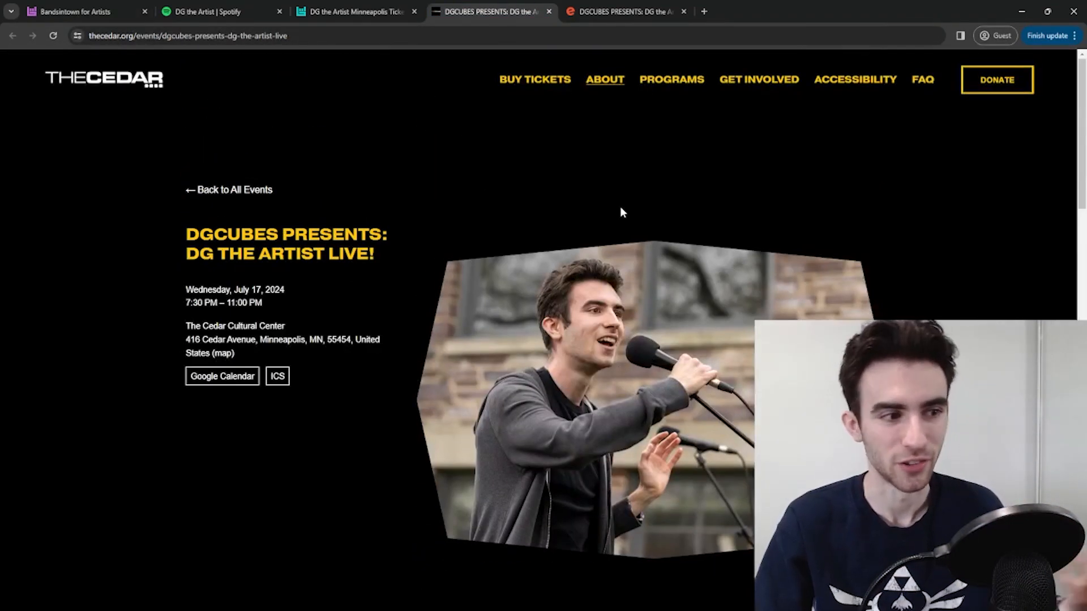
{"action": "left_click", "coordinate": [77, 11]}
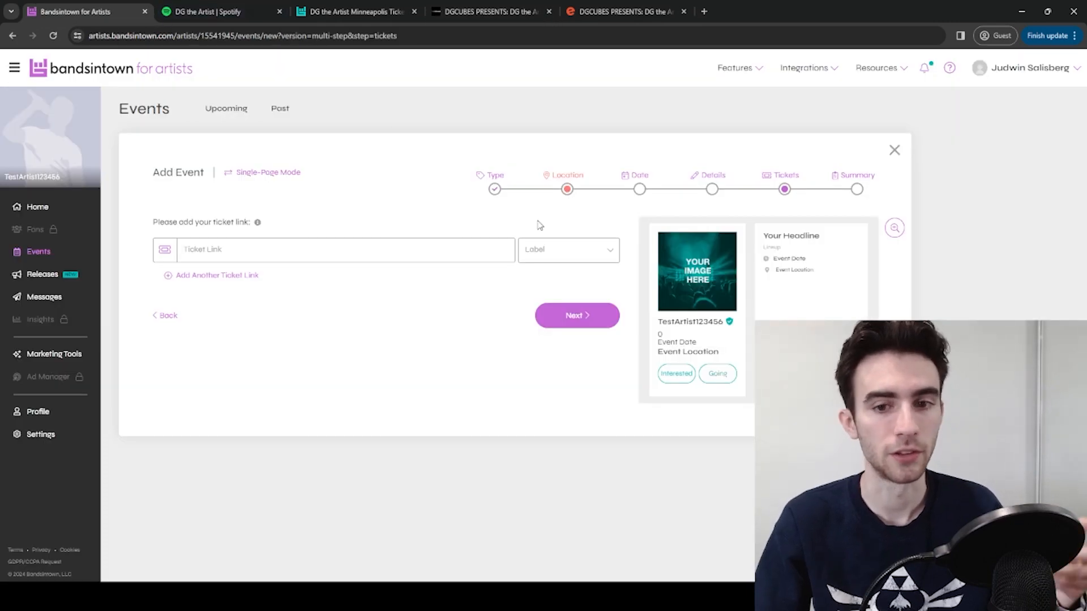
Step: Enter the ticket link, reach the Summary and publish the concert event
{"action": "left_click", "coordinate": [568, 249]}
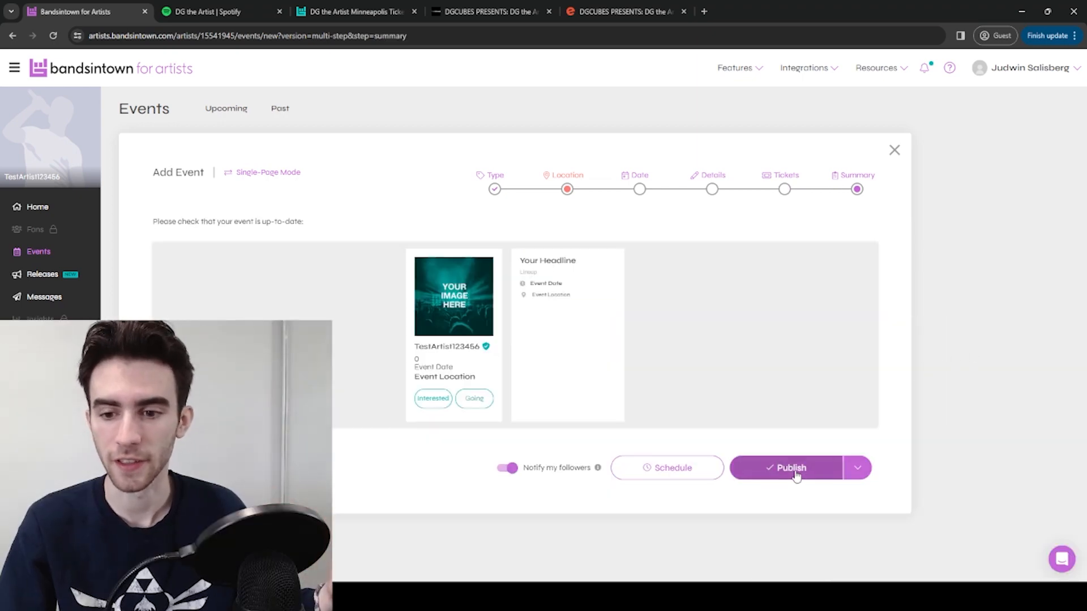
{"action": "left_click", "coordinate": [858, 469]}
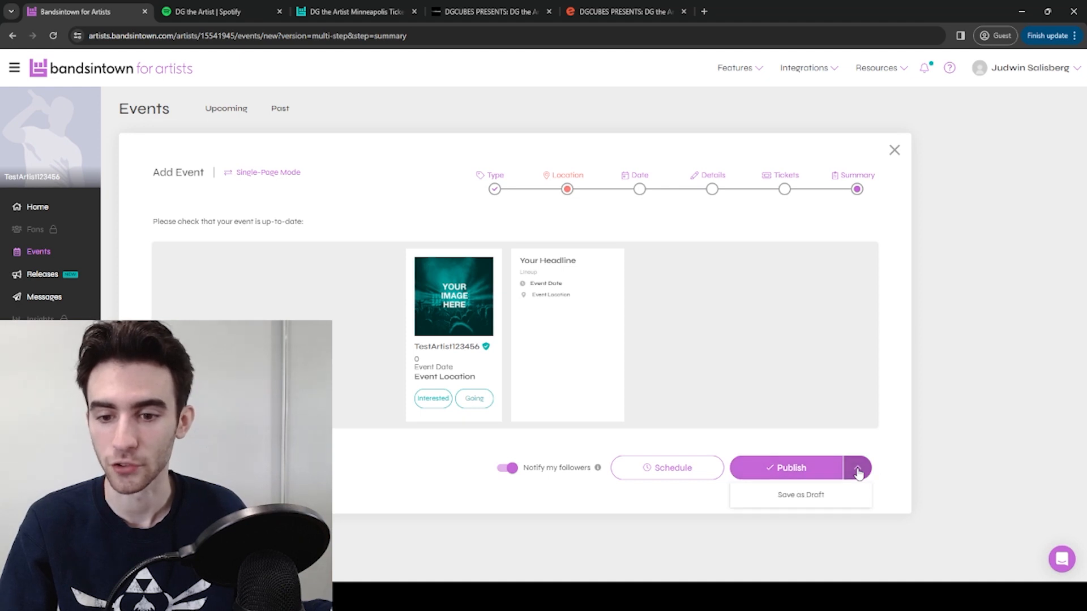
{"action": "left_click", "coordinate": [858, 470]}
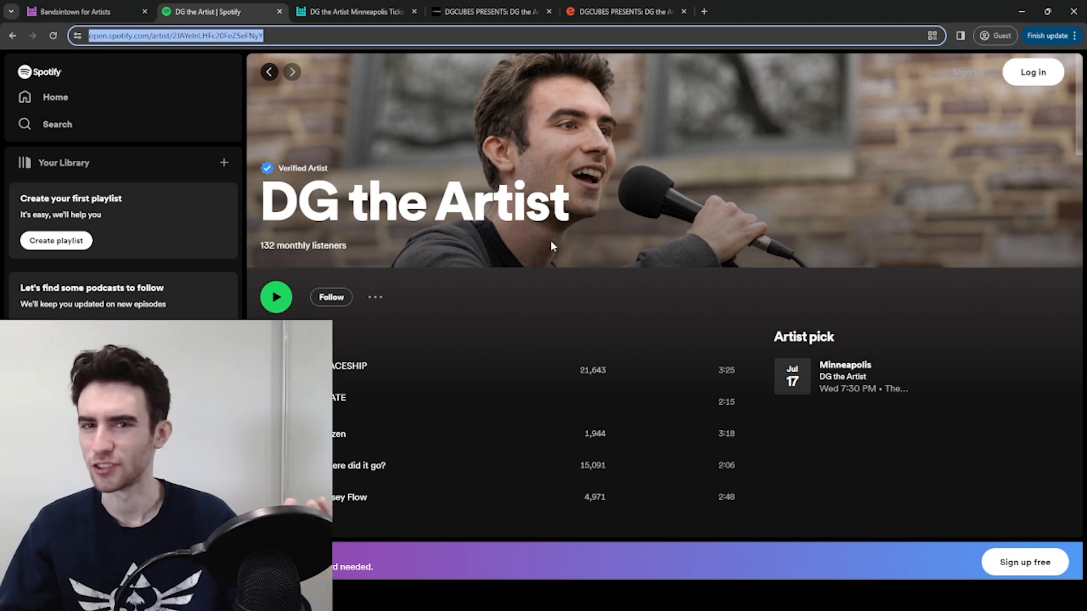
Step: Open the Bandsintown Resources tutorial on Spotify integration for concerts and tour dates
{"action": "left_click", "coordinate": [85, 11]}
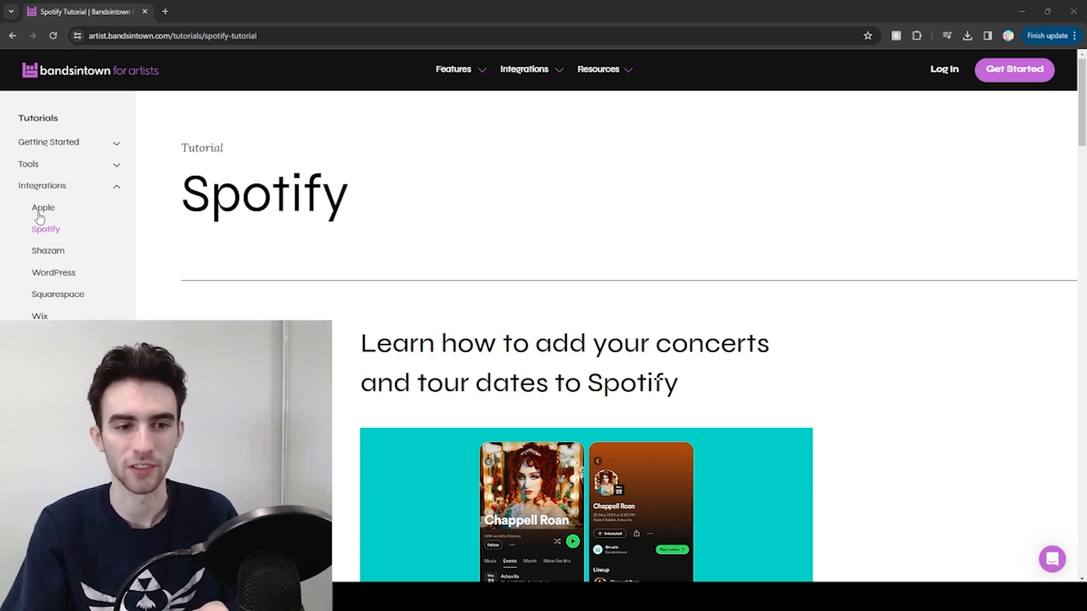
{"action": "mouse_move", "coordinate": [548, 229]}
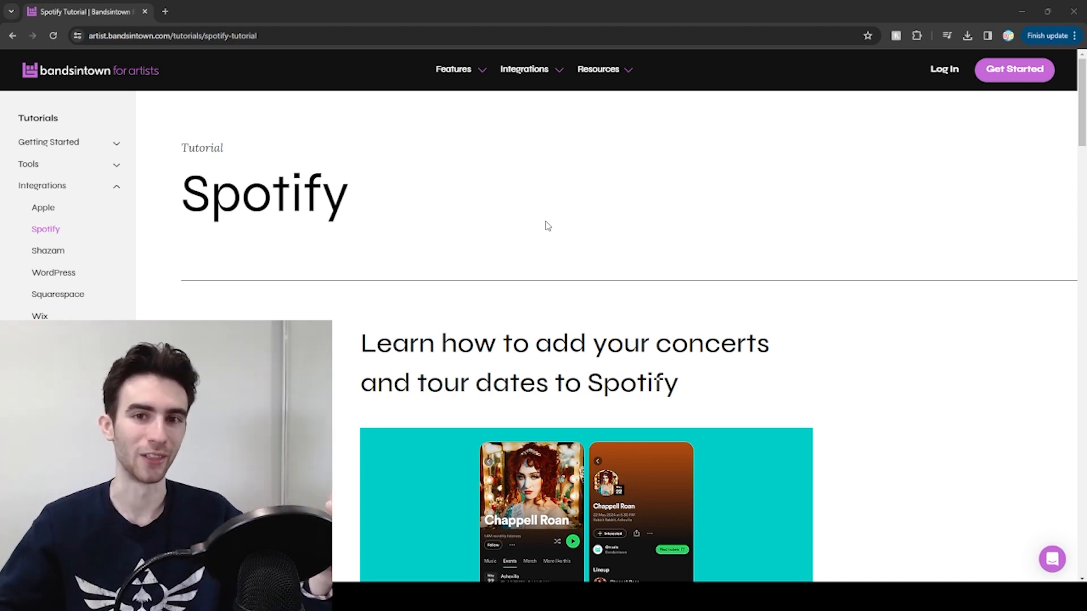
{"action": "scroll", "scroll_direction": "down", "scroll_amount": 3}
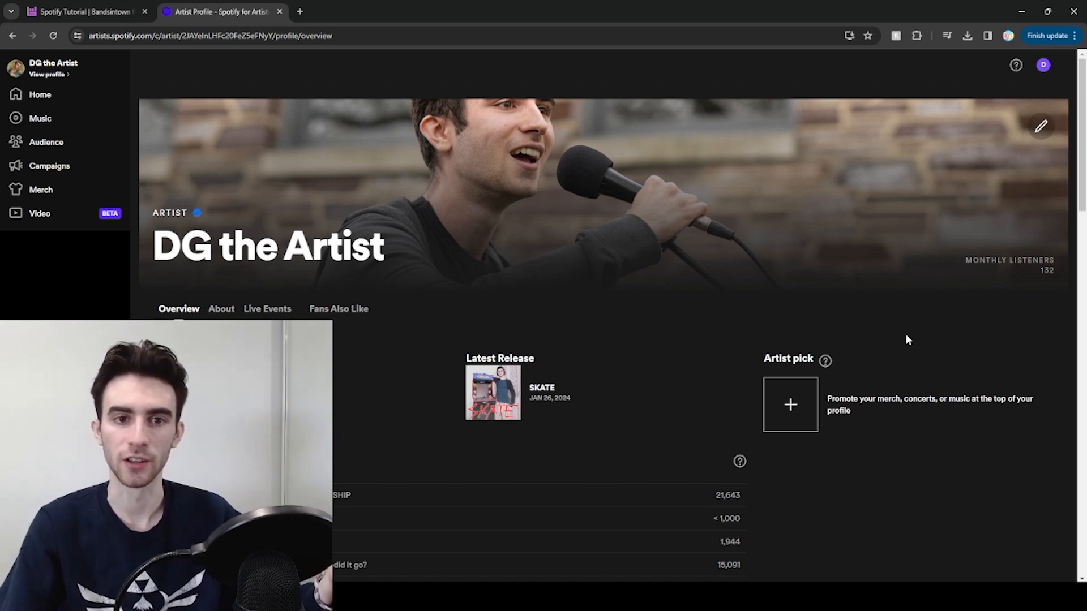
{"action": "mouse_move", "coordinate": [245, 81]}
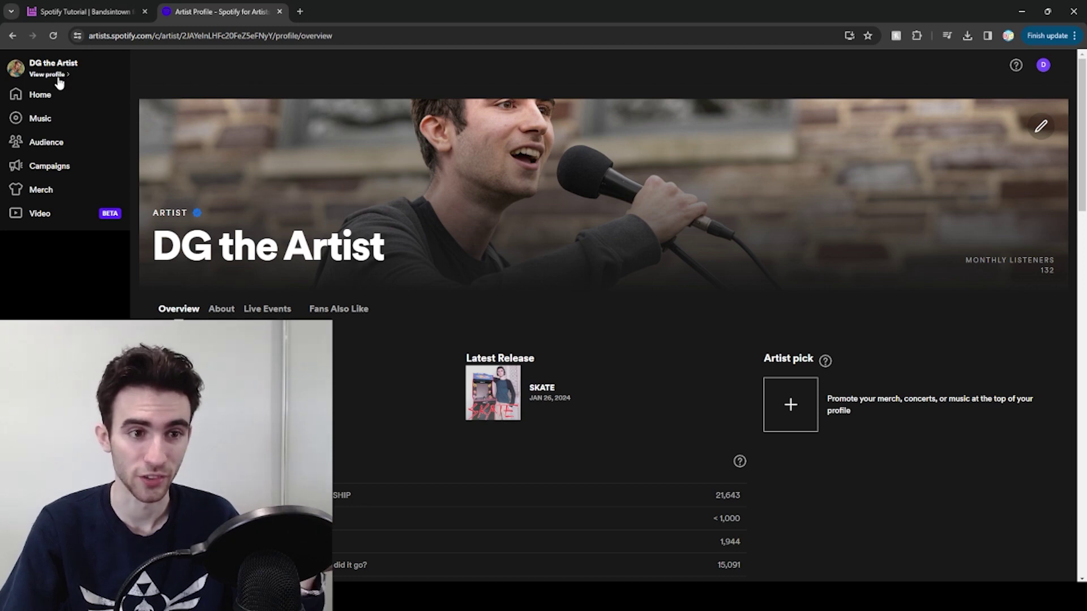
{"action": "mouse_move", "coordinate": [126, 100]}
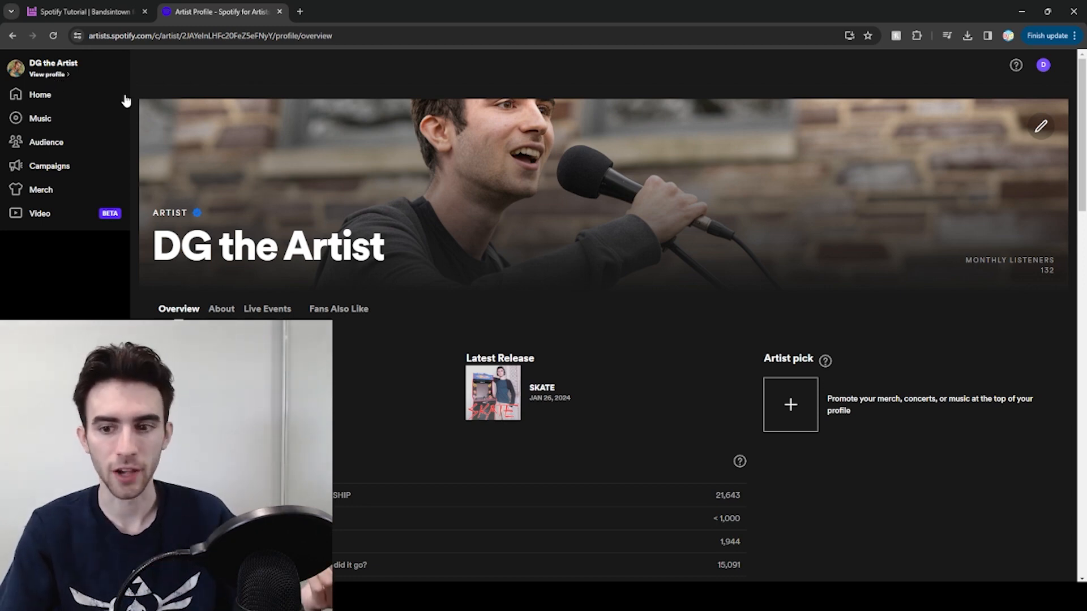
Step: Choose the upcoming concert as Artist pick, position the 'Tickets on sale now!!' image, and save
{"action": "left_click", "coordinate": [790, 404]}
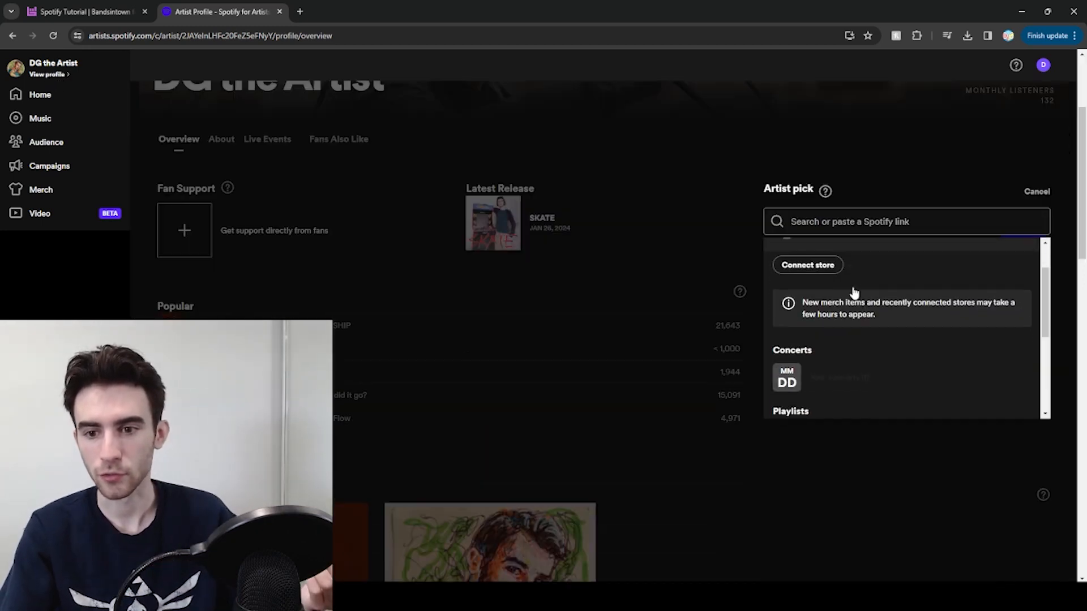
{"action": "scroll", "scroll_direction": "down", "scroll_amount": 3}
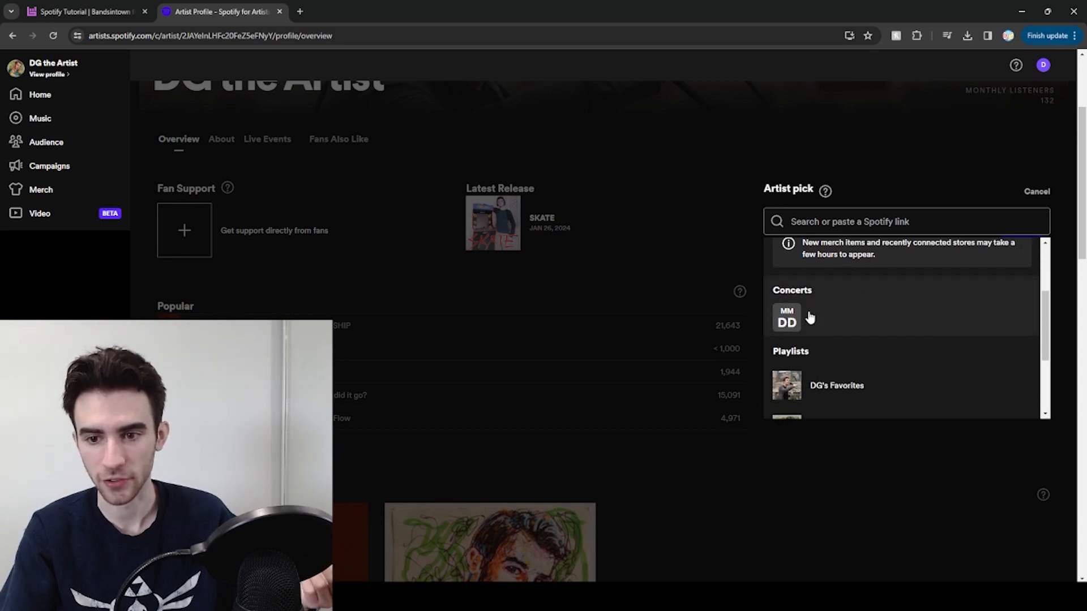
{"action": "left_click", "coordinate": [785, 319]}
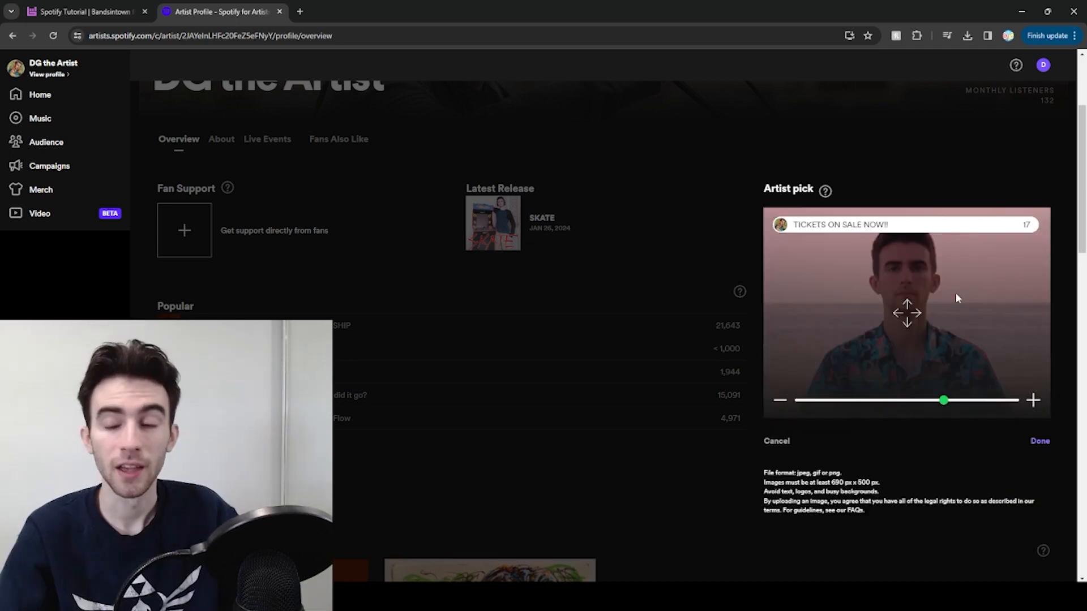
{"action": "scroll", "scroll_direction": "down", "scroll_amount": 3}
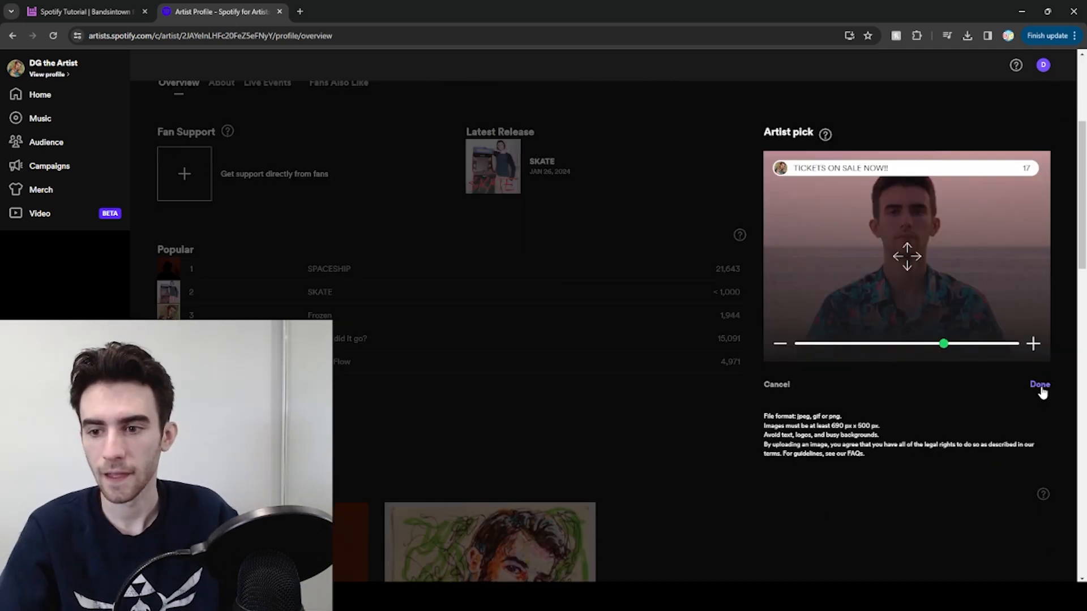
{"action": "left_click", "coordinate": [1037, 383]}
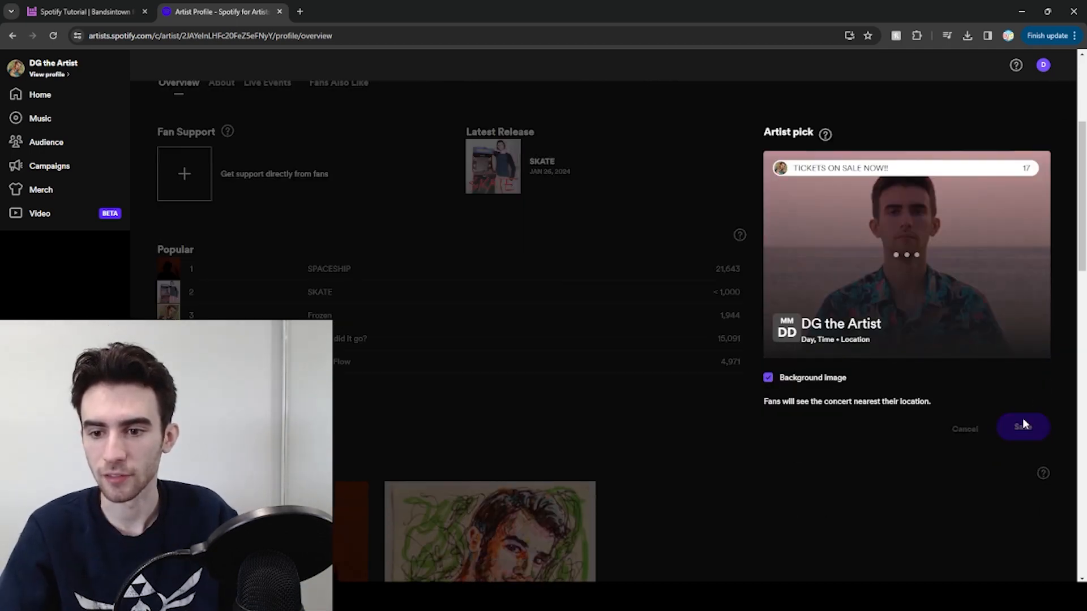
{"action": "left_click", "coordinate": [1022, 428]}
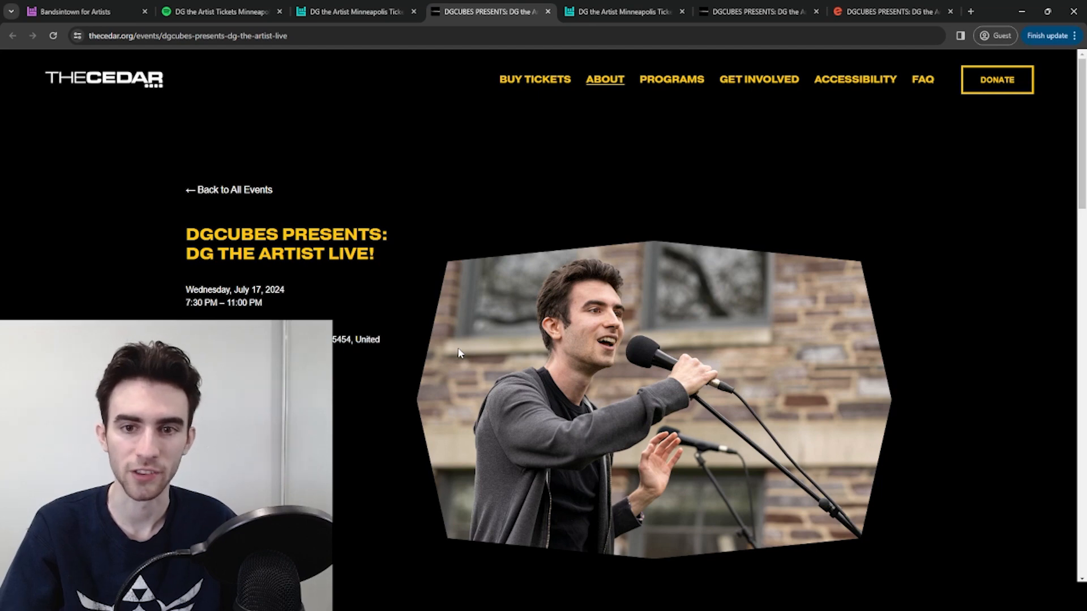
Step: View DG the Artist's public Spotify page showing the July 17 Minneapolis concert as Artist pick
{"action": "left_click", "coordinate": [213, 11]}
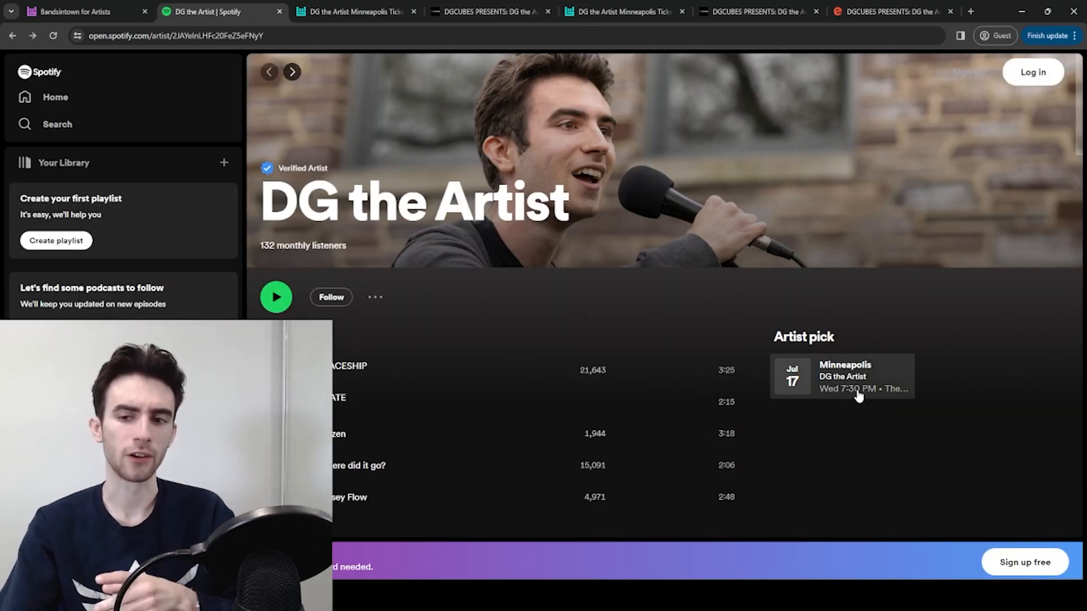